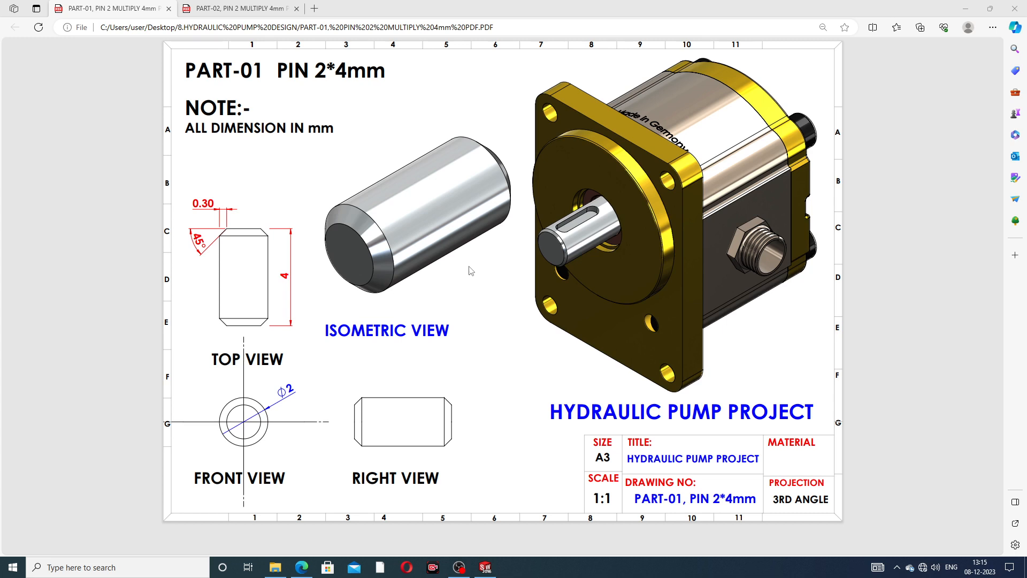
pyautogui.moveTo(292, 334)
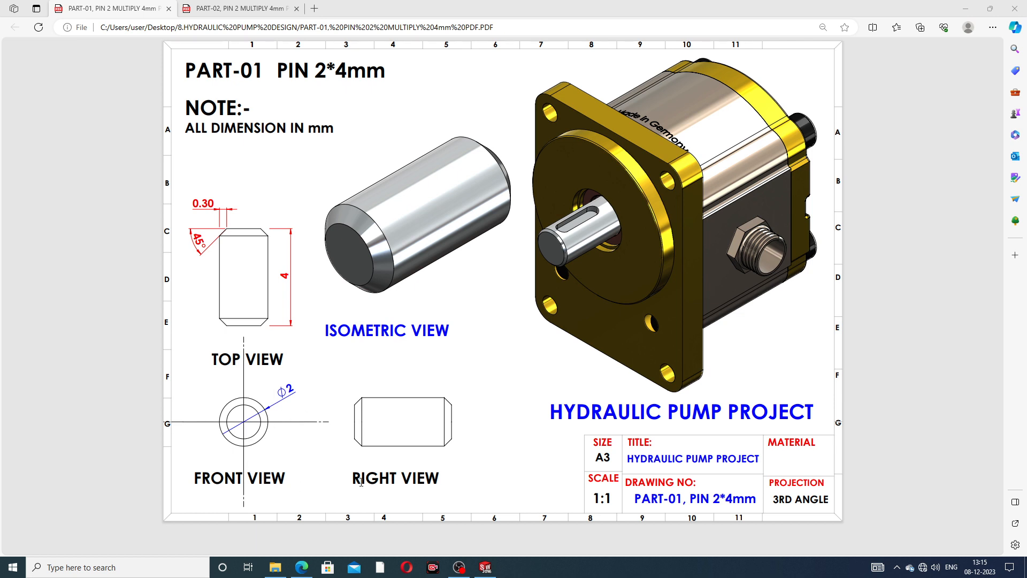
pyautogui.moveTo(378, 354)
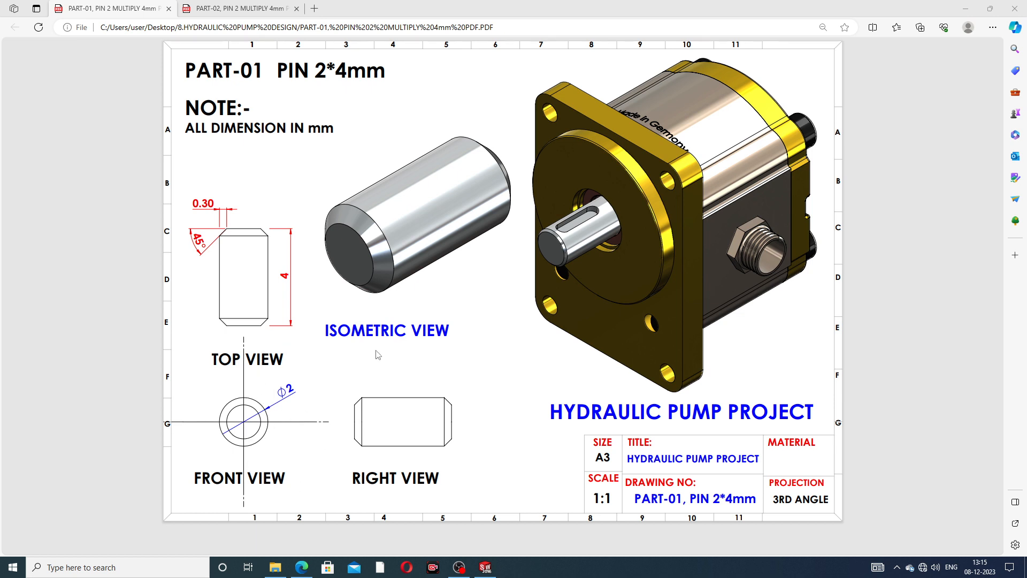
pyautogui.moveTo(459, 204)
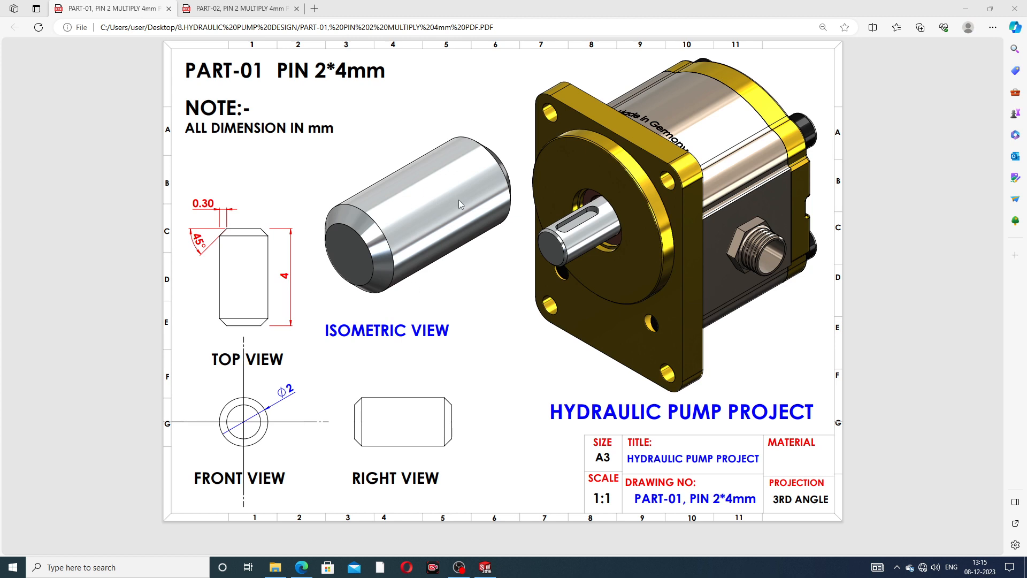
pyautogui.moveTo(466, 195)
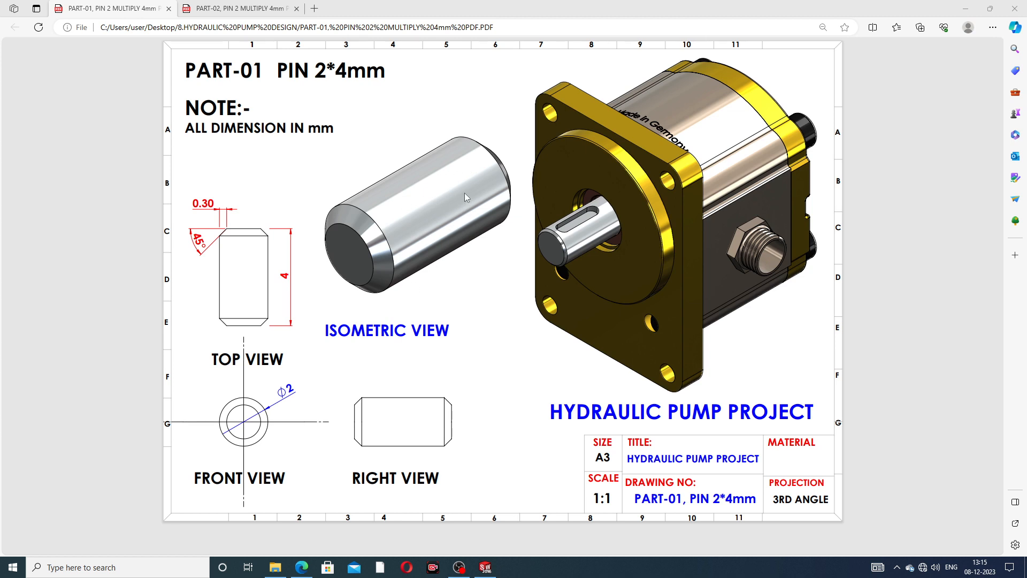
pyautogui.moveTo(691, 184)
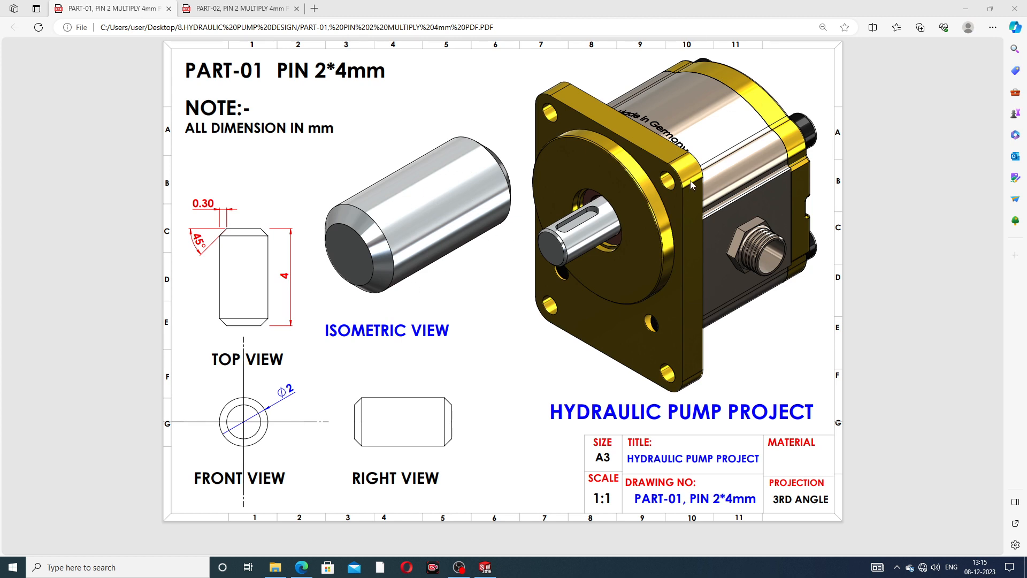
pyautogui.moveTo(632, 198)
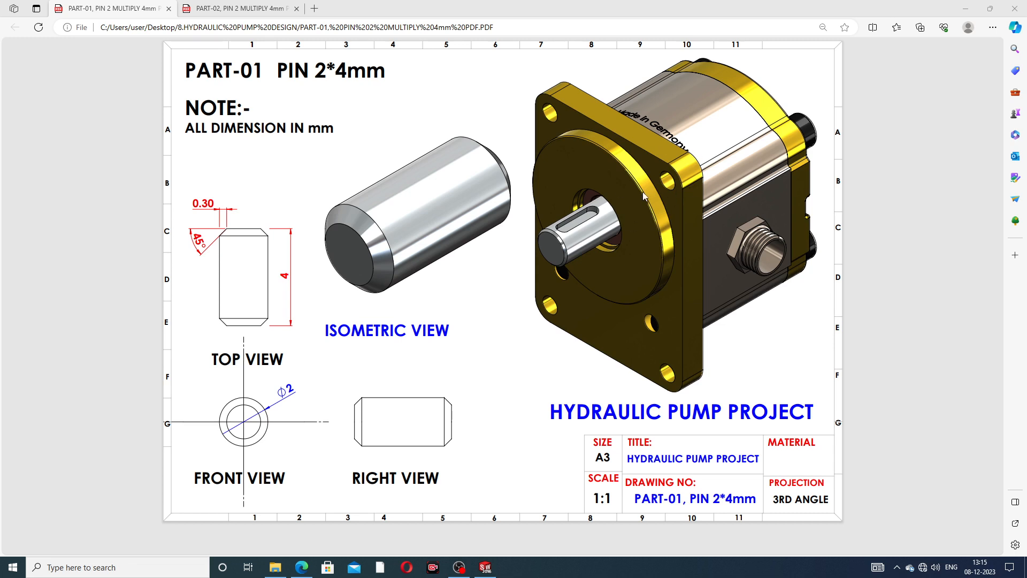
pyautogui.moveTo(369, 144)
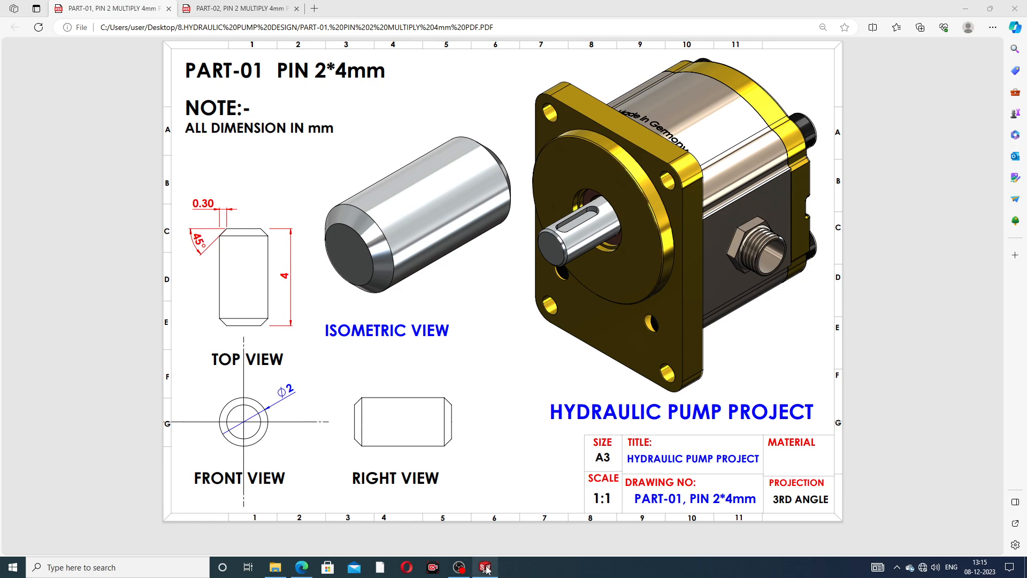
# - Close the PART -1 PIN model and create a new blank Part document
pyautogui.click(487, 567)
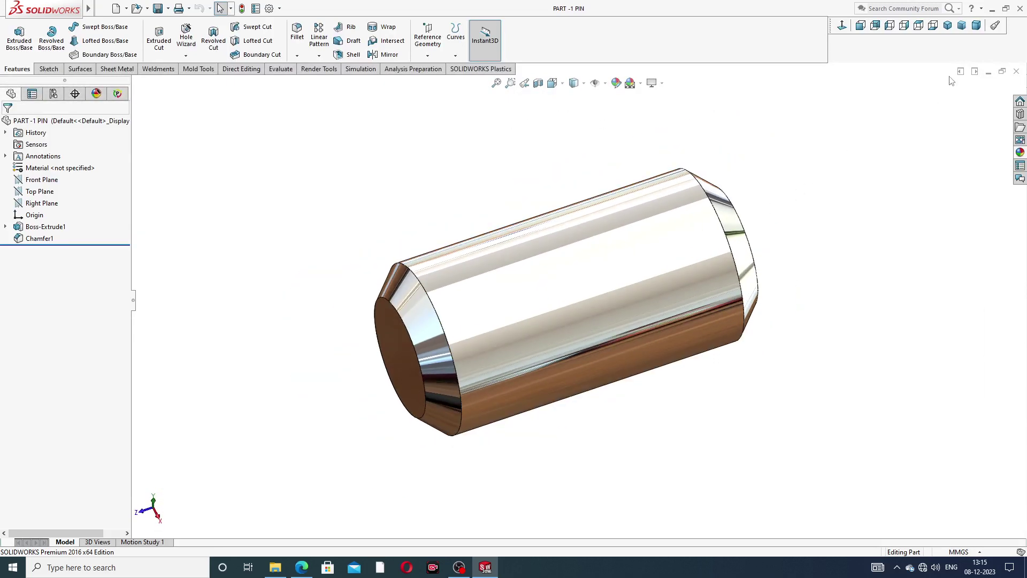
pyautogui.moveTo(1016, 71)
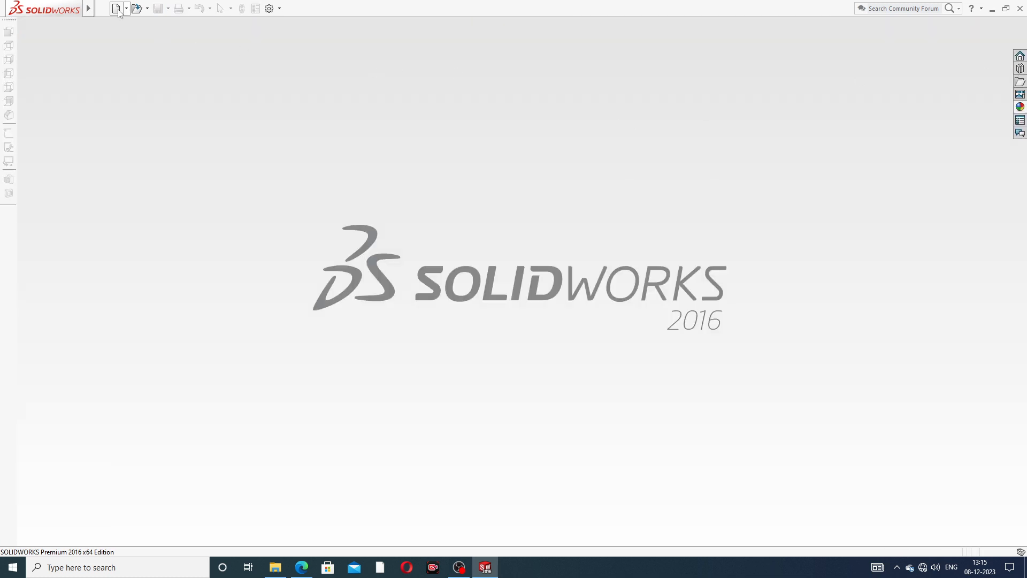
pyautogui.click(113, 8)
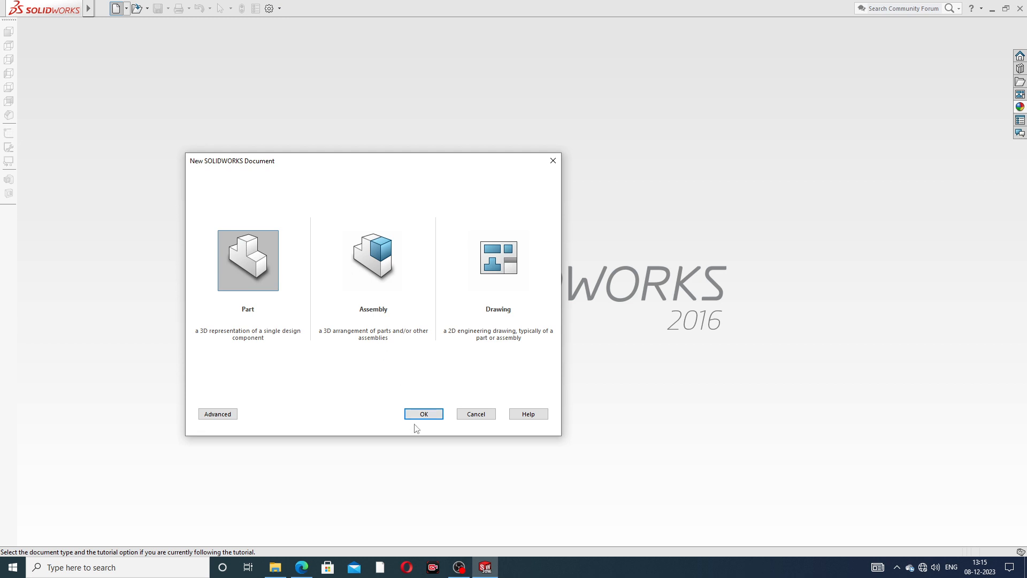
pyautogui.click(424, 413)
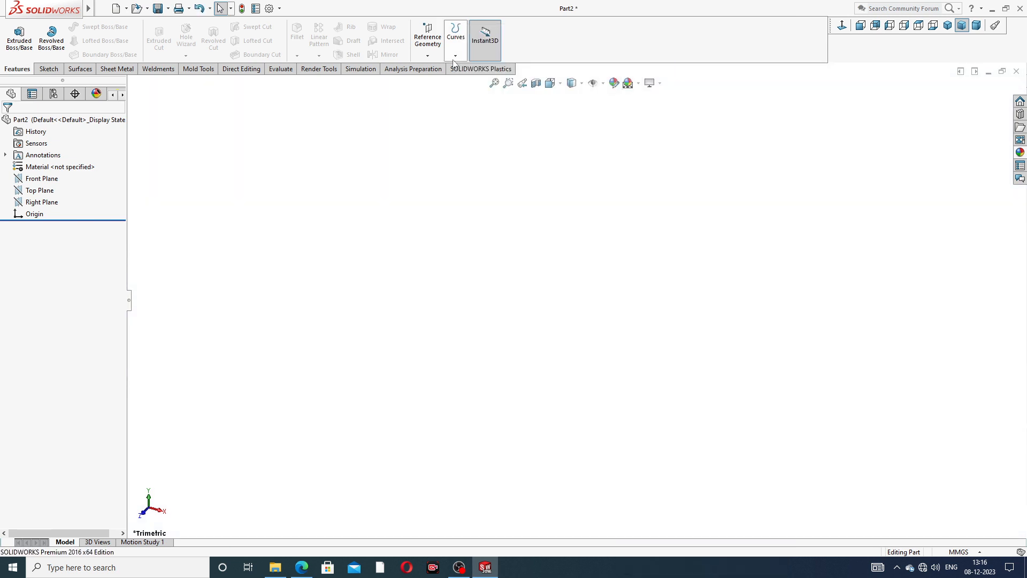
# - Raise Part2's shaded and wireframe image quality sliders to High, dismissing the save dialog
pyautogui.click(272, 9)
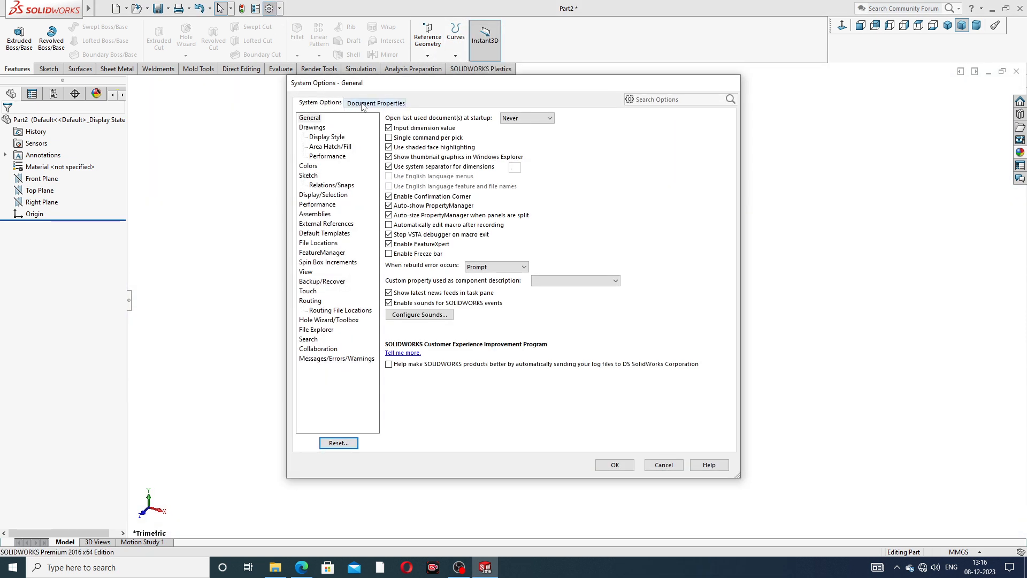
pyautogui.click(376, 103)
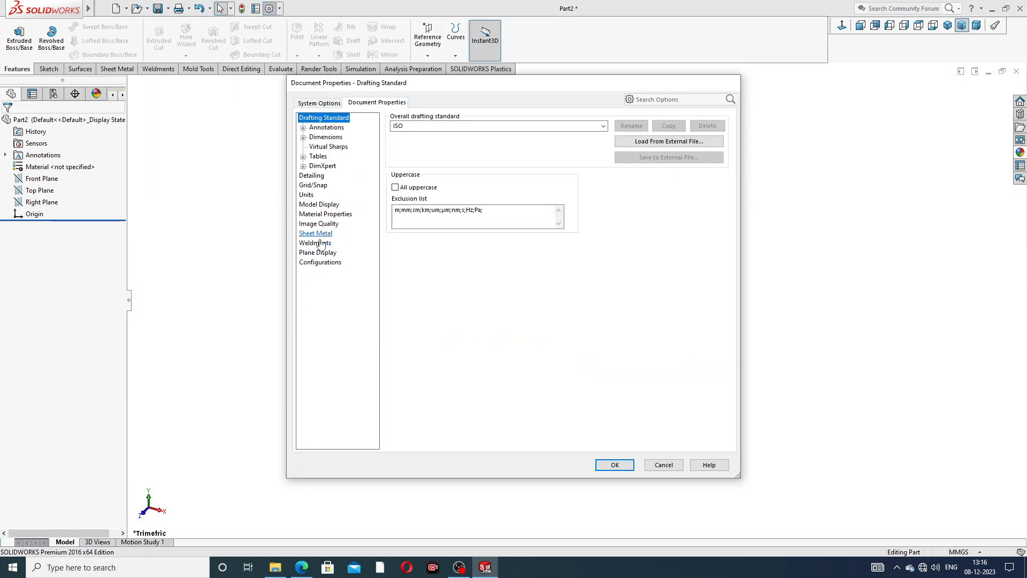
pyautogui.click(318, 223)
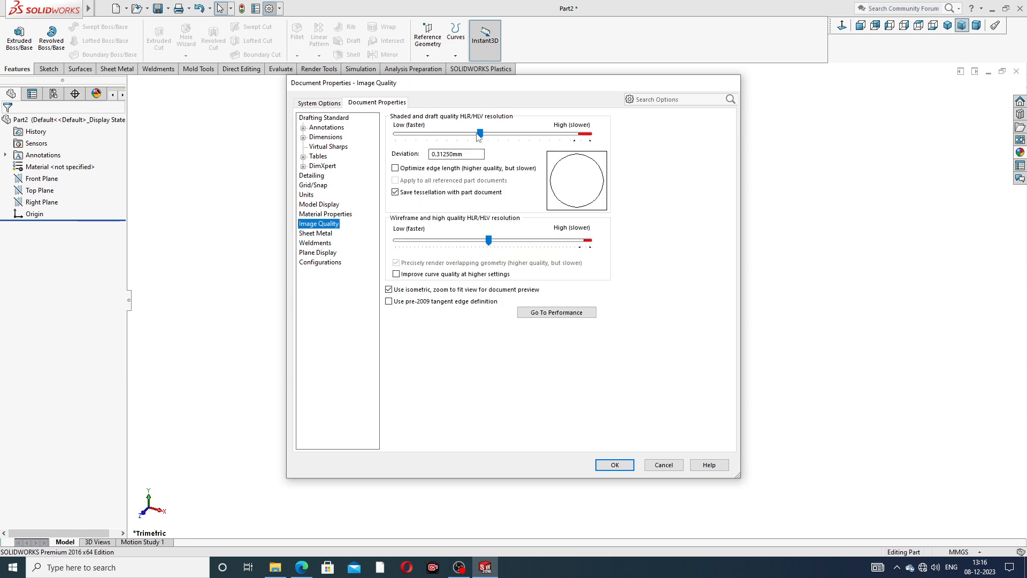
pyautogui.moveTo(477, 134); pyautogui.dragTo(585, 135)
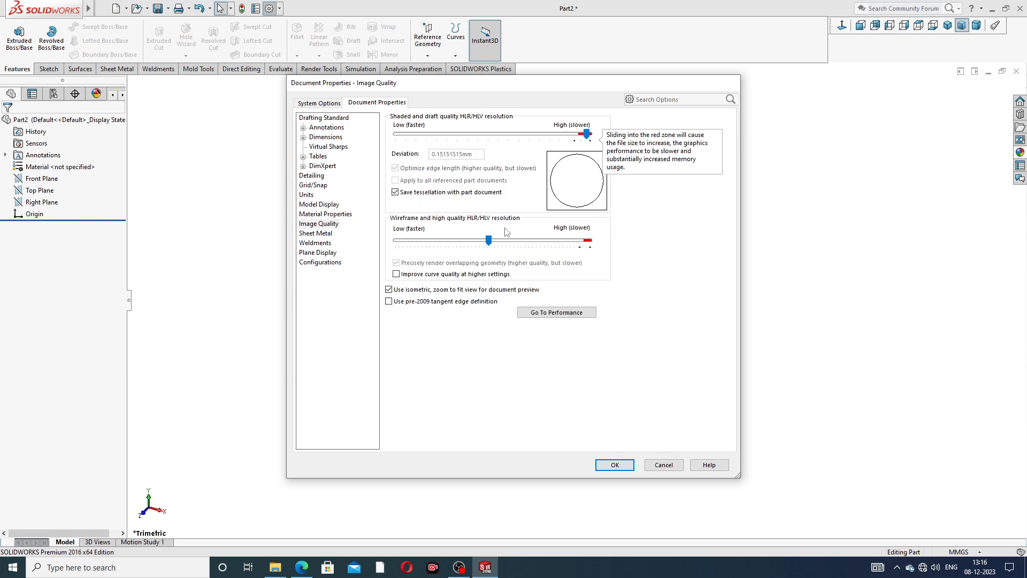
pyautogui.moveTo(488, 240); pyautogui.dragTo(588, 240)
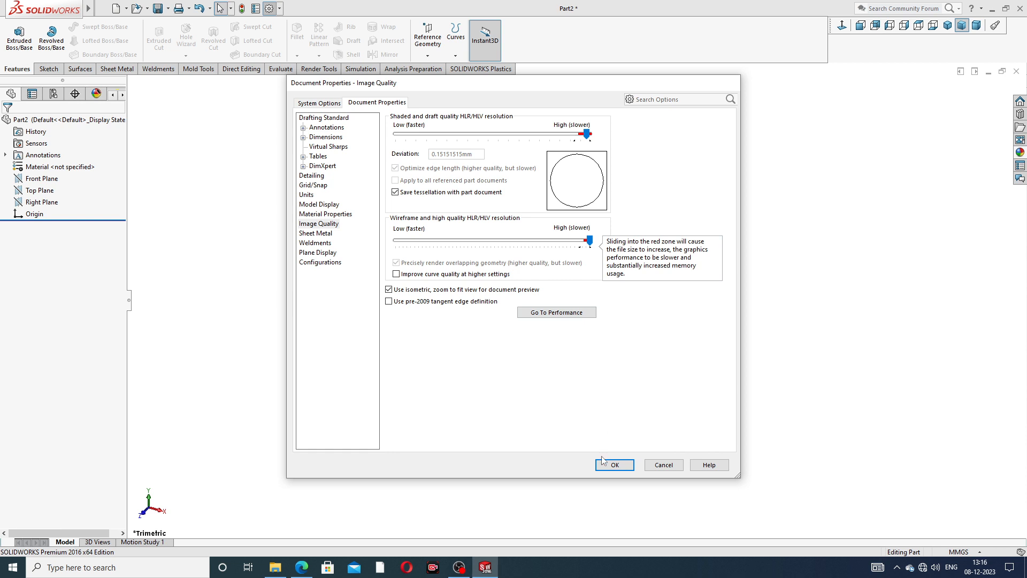
pyautogui.click(614, 465)
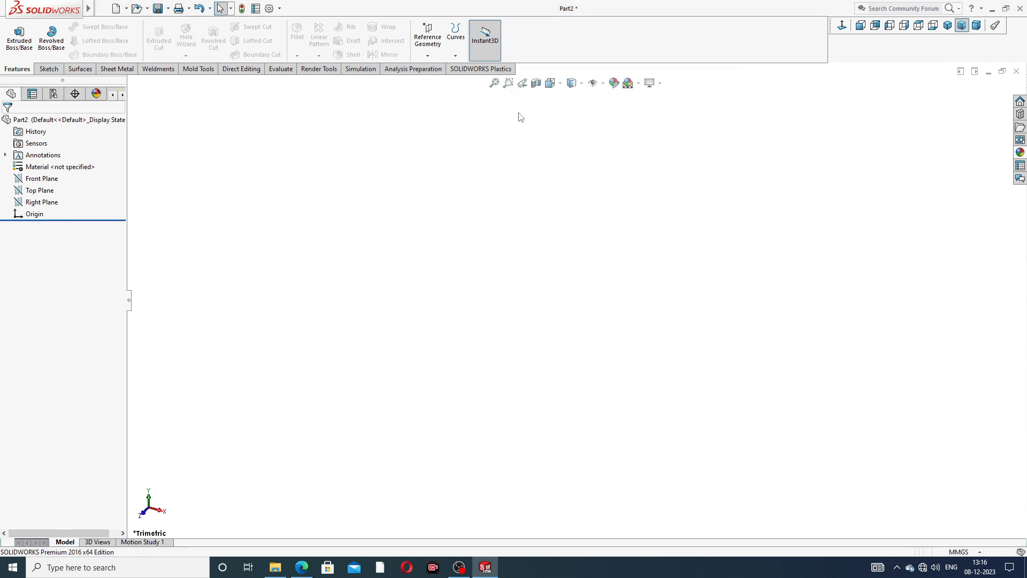
pyautogui.moveTo(476, 157)
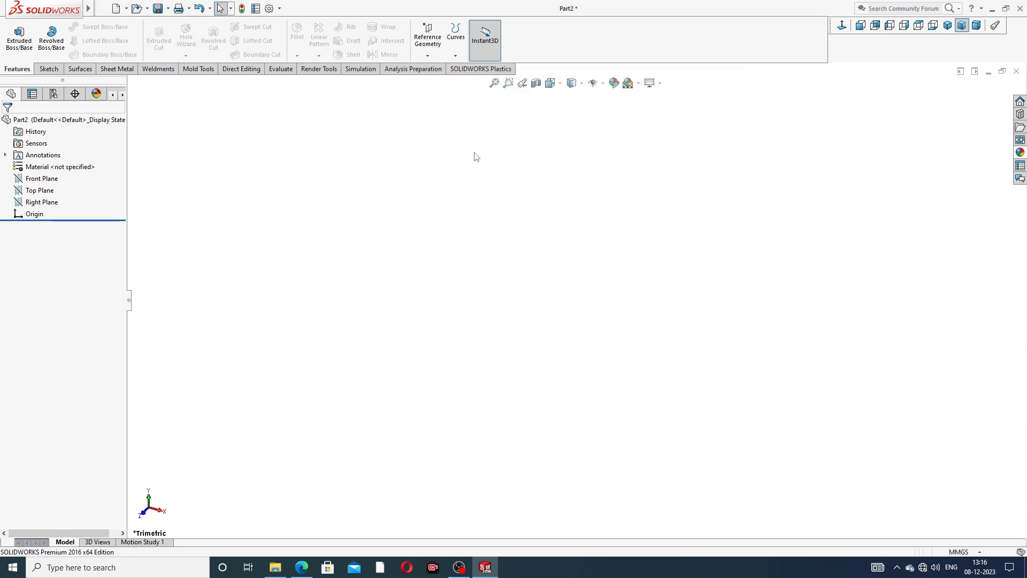
pyautogui.moveTo(313, 178)
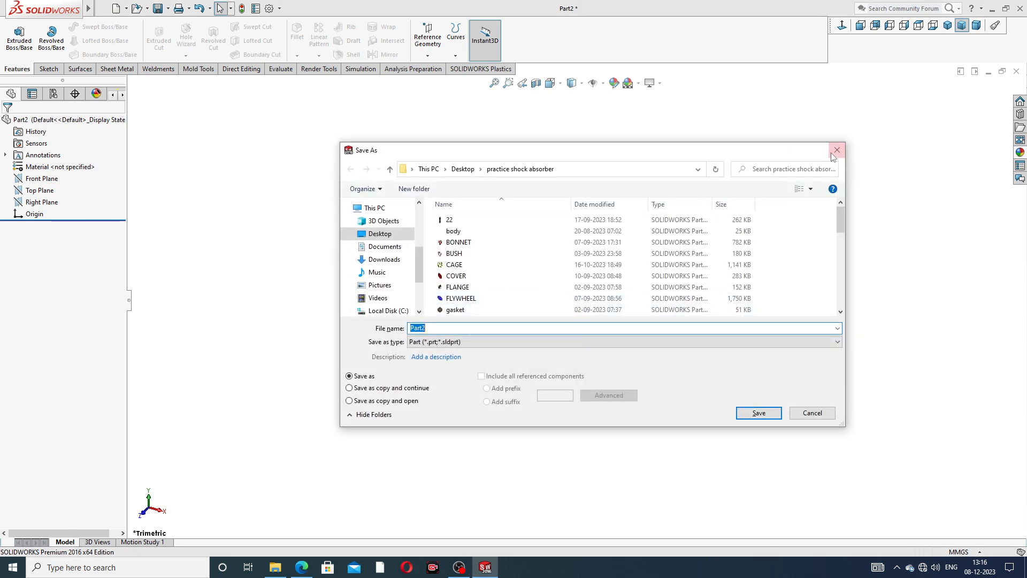
pyautogui.click(836, 150)
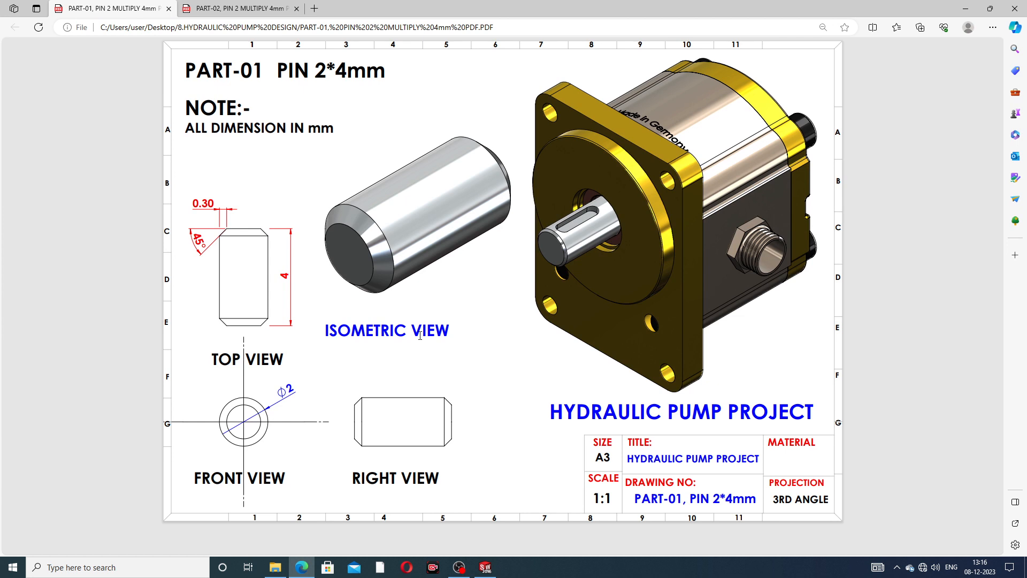
pyautogui.moveTo(249, 471)
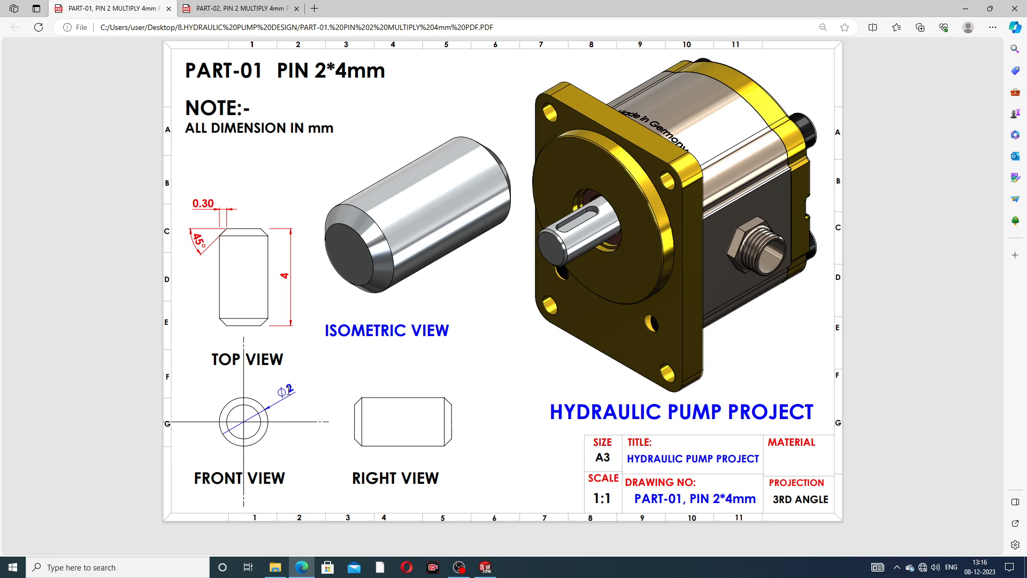
pyautogui.moveTo(270, 336)
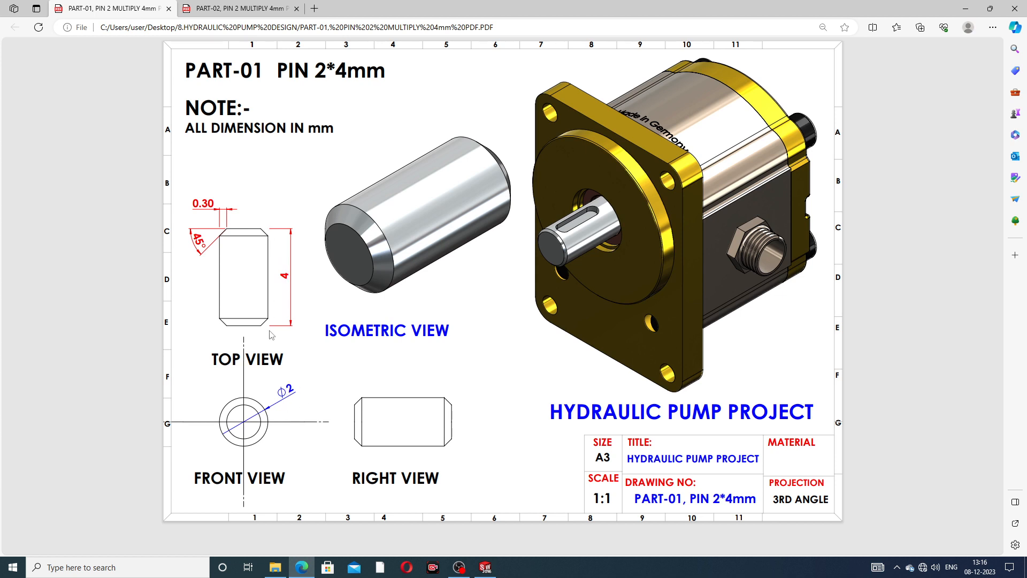
pyautogui.moveTo(282, 292)
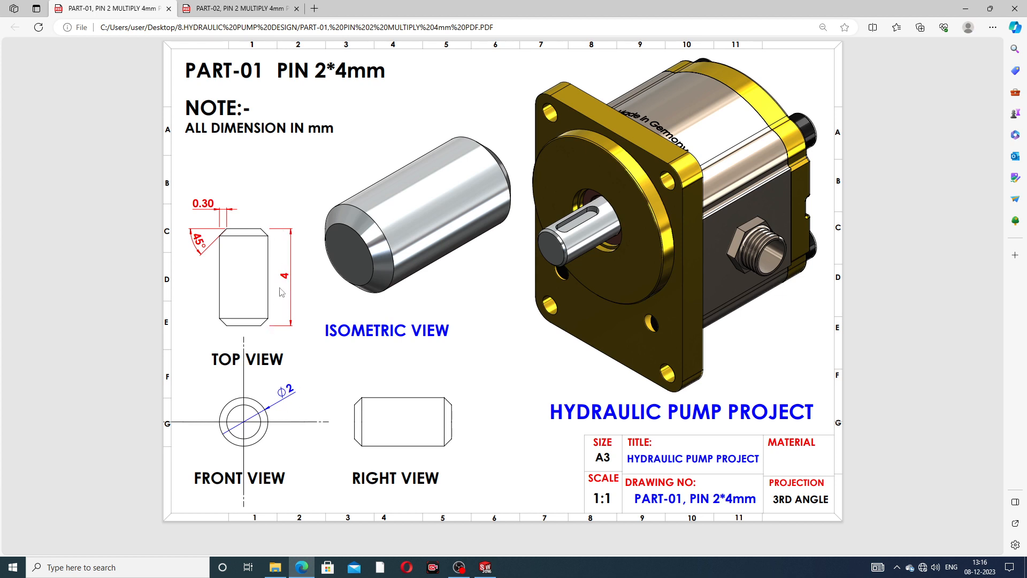
pyautogui.moveTo(225, 212)
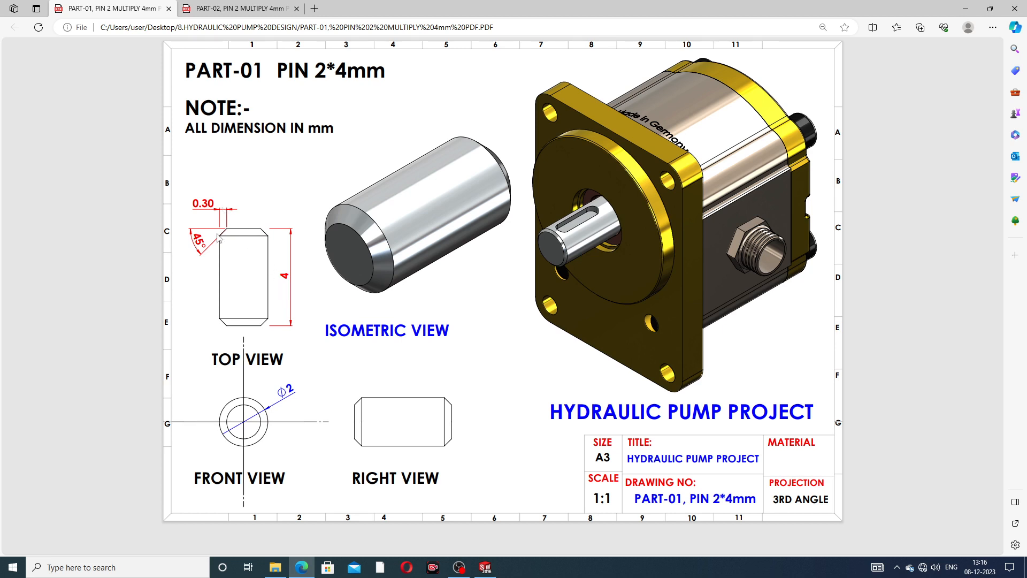
pyautogui.moveTo(259, 422)
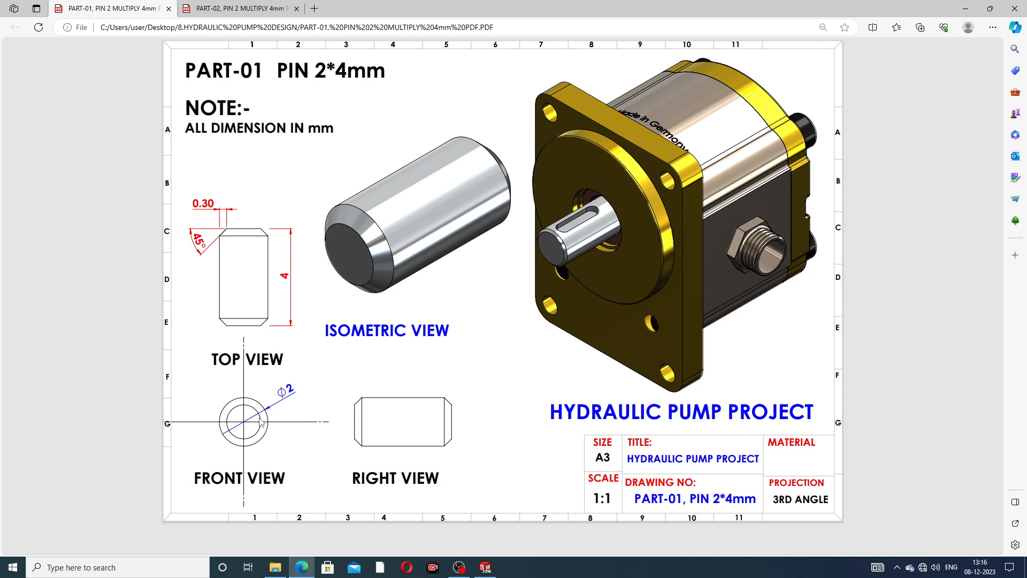
# - Open a new sketch, Sketch1, on Part2's Front Plane
pyautogui.click(484, 567)
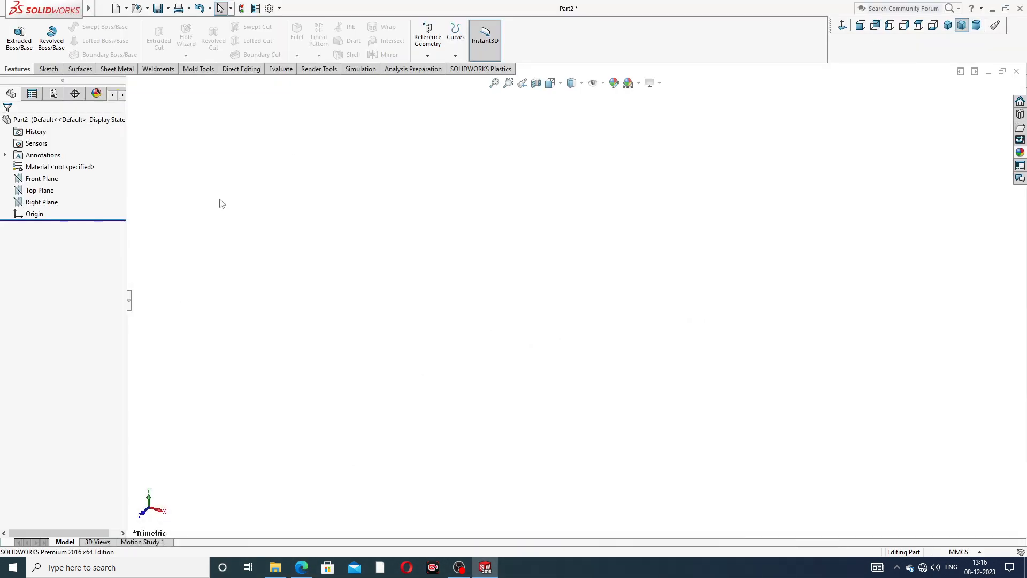
pyautogui.click(41, 178)
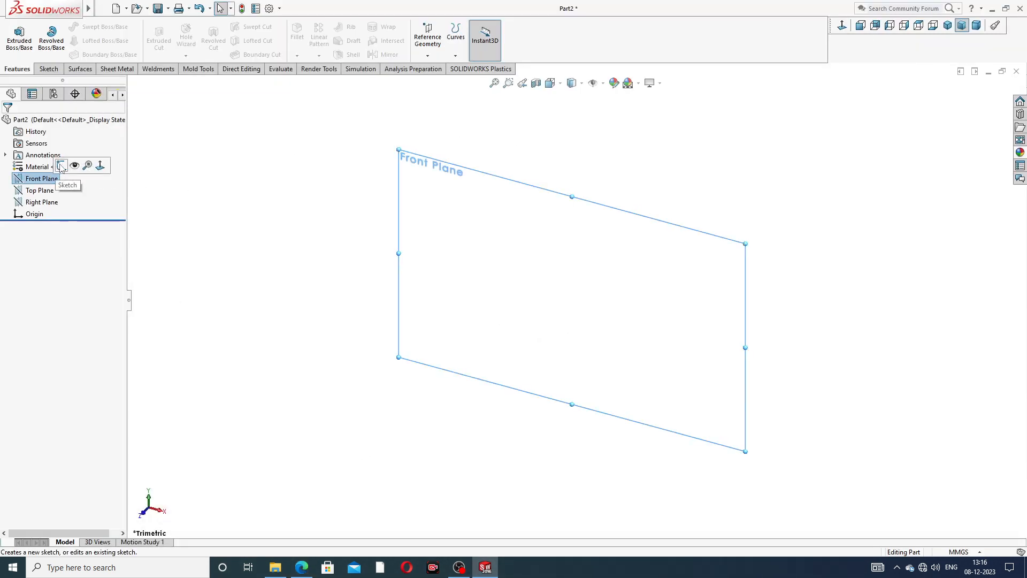
pyautogui.click(60, 166)
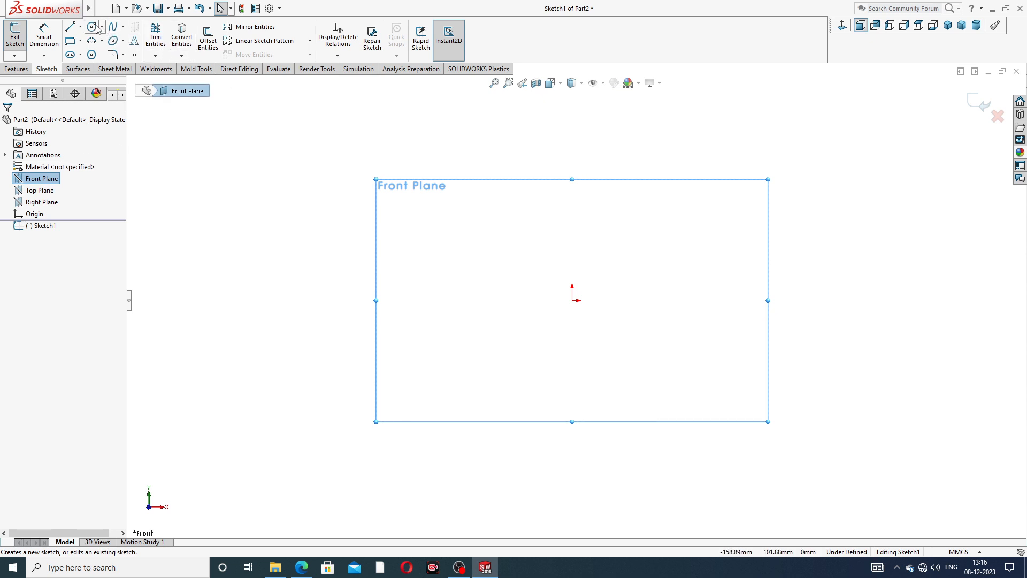
pyautogui.moveTo(528, 285)
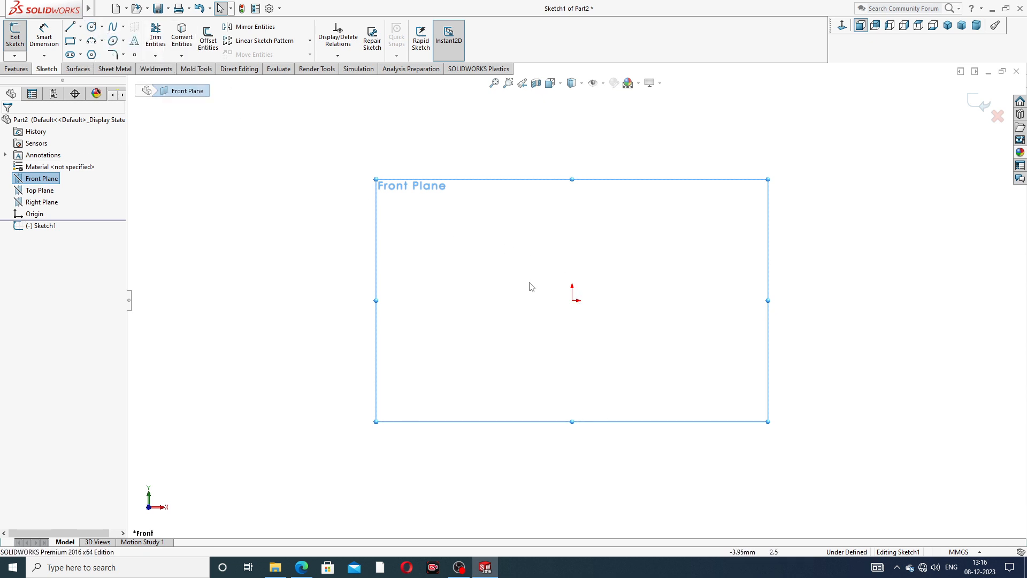
# - Draw an origin-centred circle and dimension its diameter to 2 mm
pyautogui.click(91, 27)
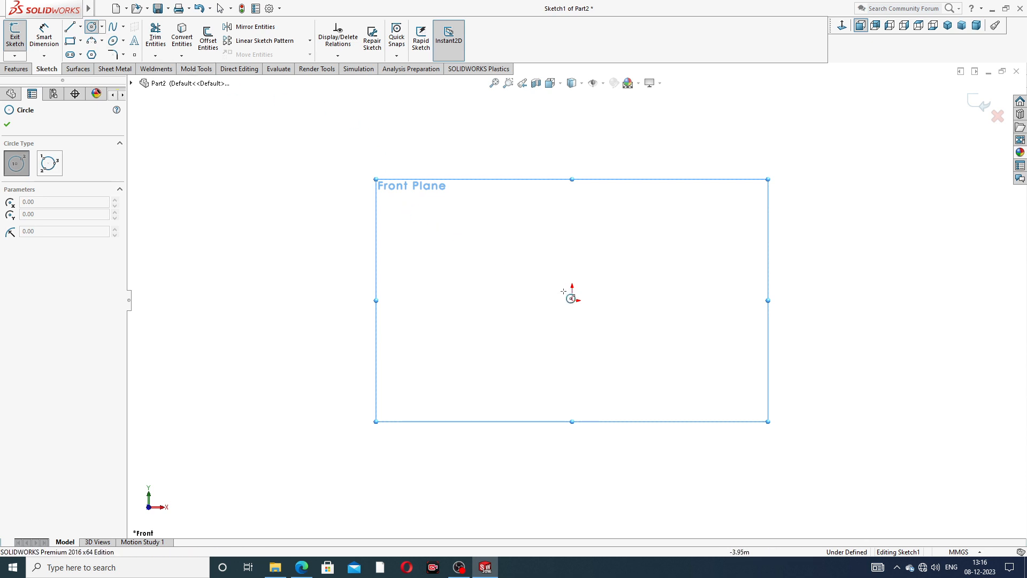
pyautogui.moveTo(571, 300); pyautogui.dragTo(664, 300)
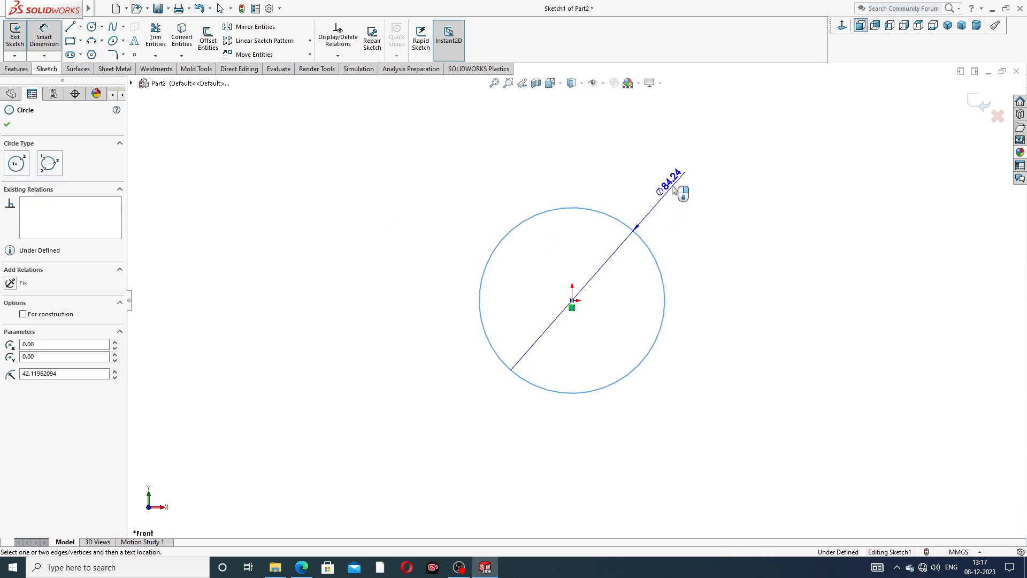
pyautogui.click(670, 185)
pyautogui.write('Ø2')
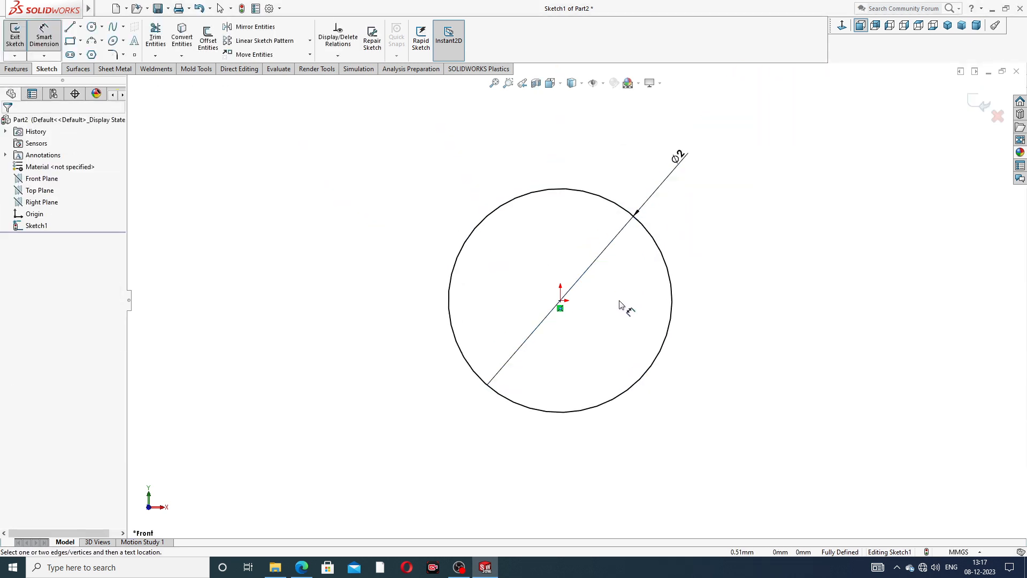
pyautogui.rightClick(622, 306)
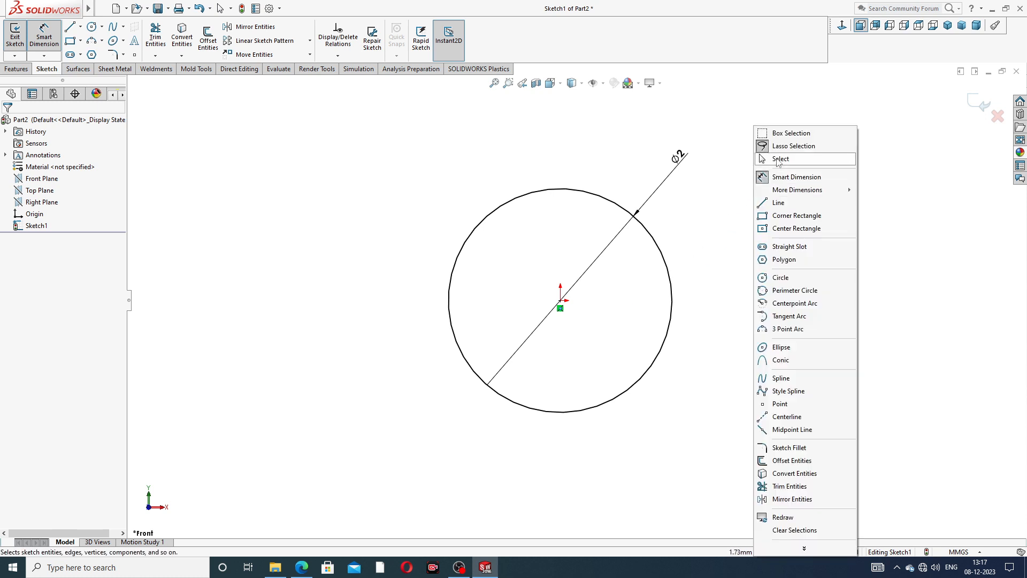
pyautogui.click(780, 159)
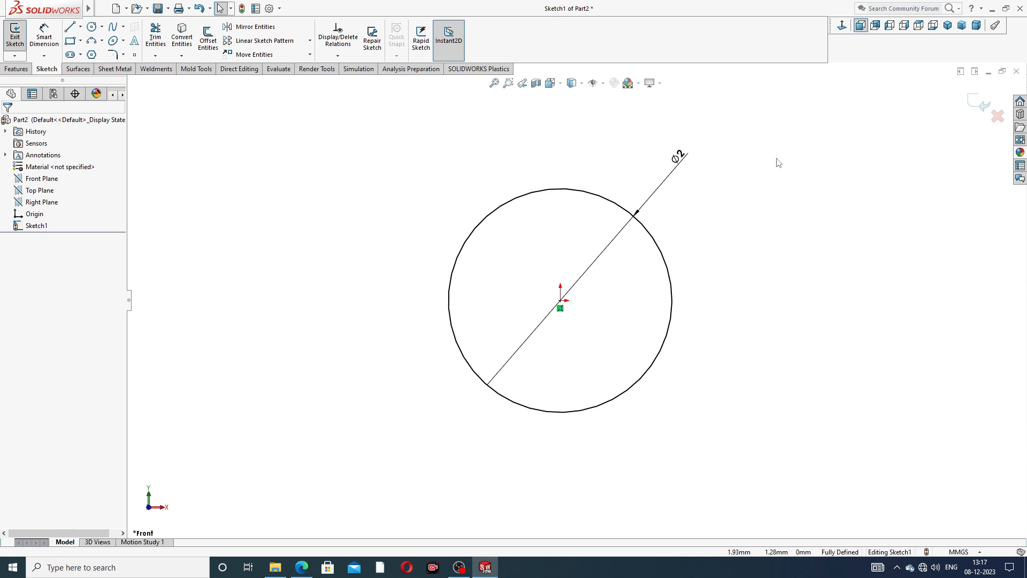
pyautogui.moveTo(707, 180)
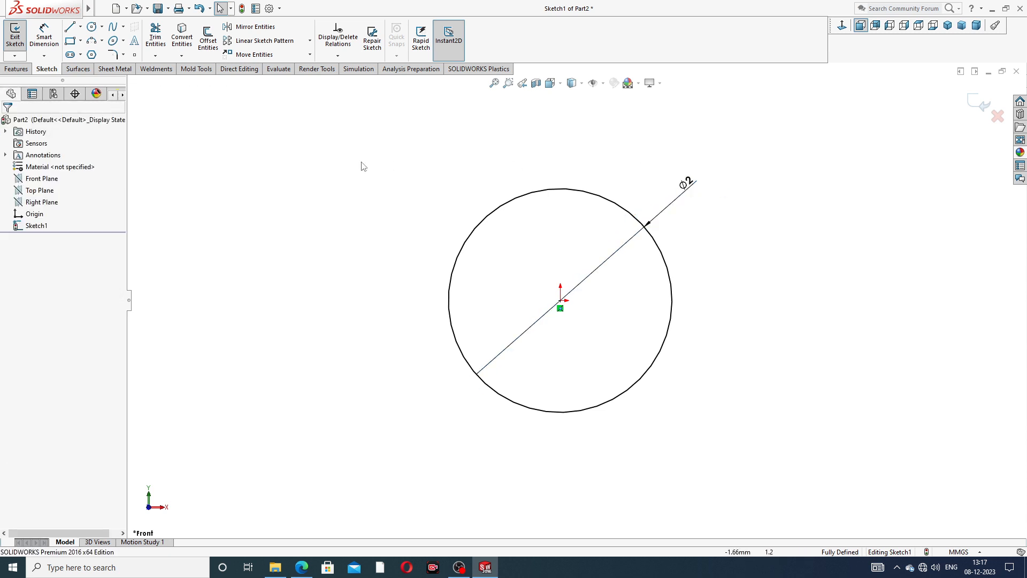
# - Start an Extruded Boss/Base of the 2 mm circle, Blind, 4.00 mm deep
pyautogui.click(21, 68)
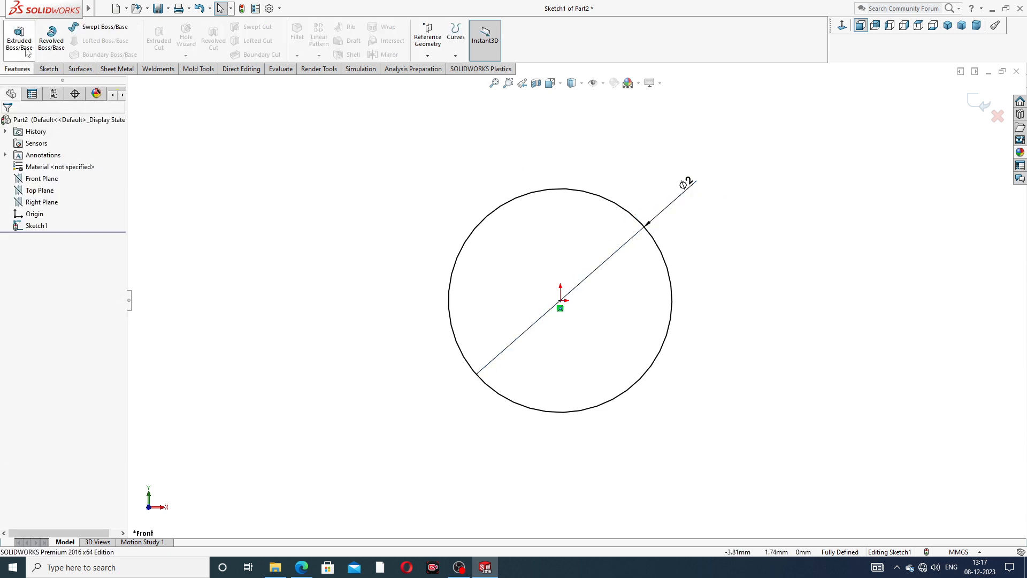
pyautogui.click(17, 35)
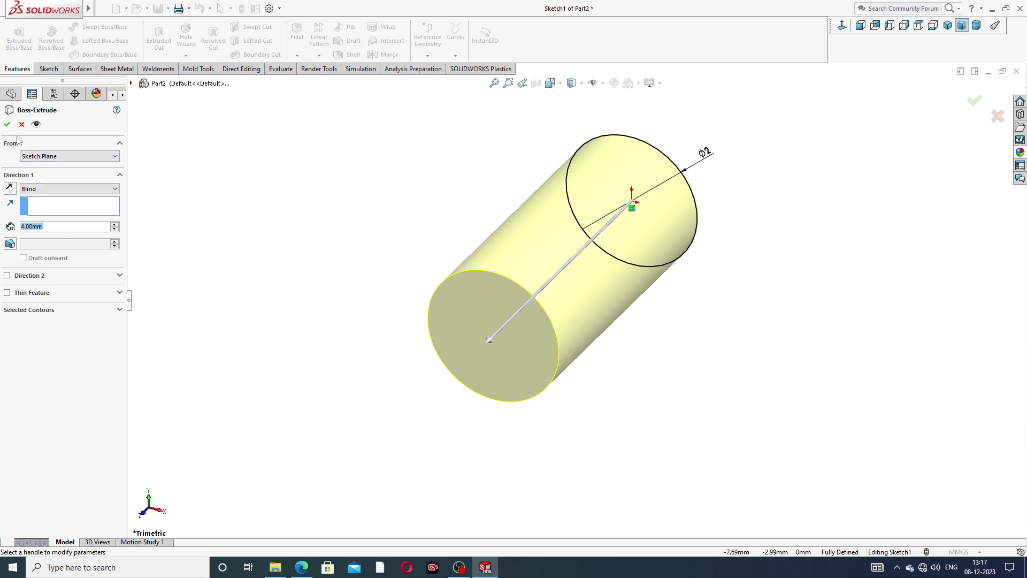
# - Confirm the 4 mm extrusion and apply a 0.30 mm × 45° chamfer to both ends
pyautogui.click(7, 125)
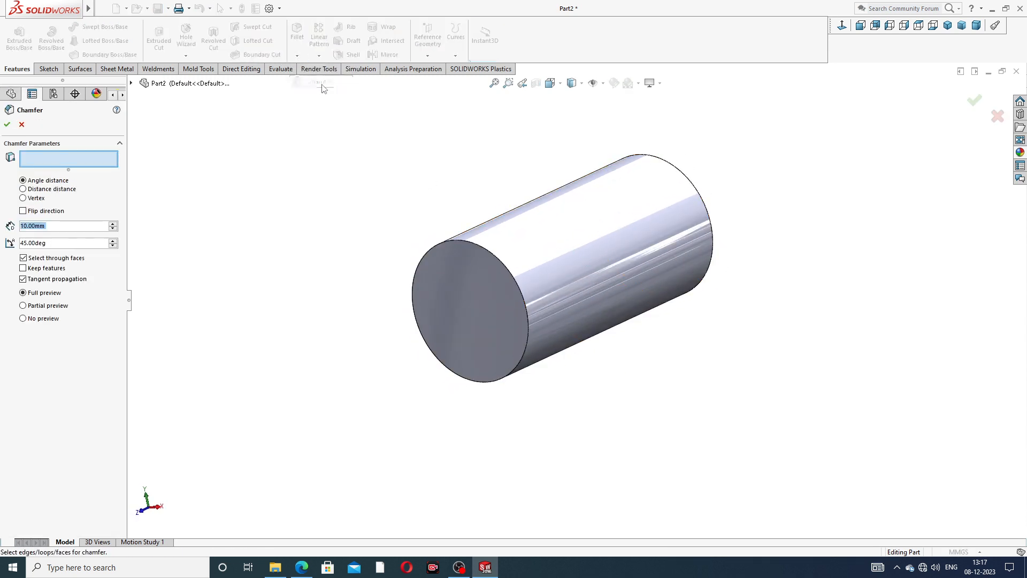
pyautogui.moveTo(138, 239)
pyautogui.write('0.3')
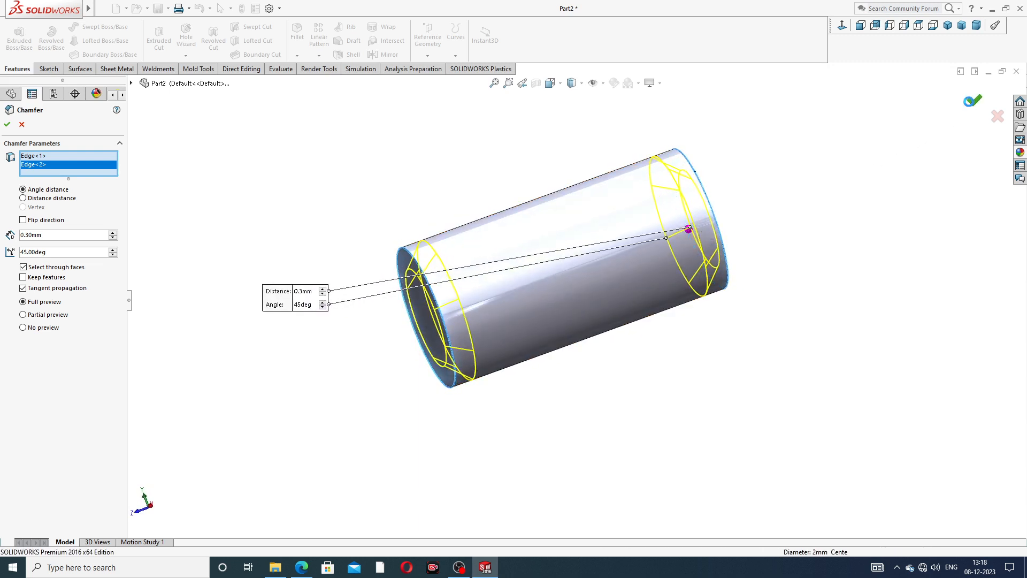
pyautogui.click(9, 124)
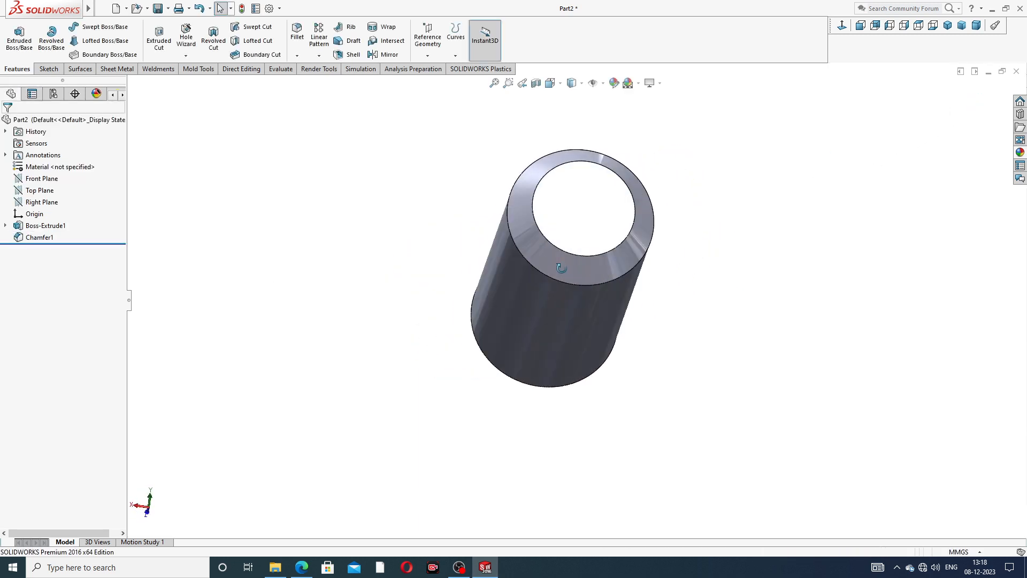
# - Orbit the pin side-on and open the Appearances, Scenes, and Decals library
pyautogui.moveTo(562, 267); pyautogui.dragTo(657, 188)
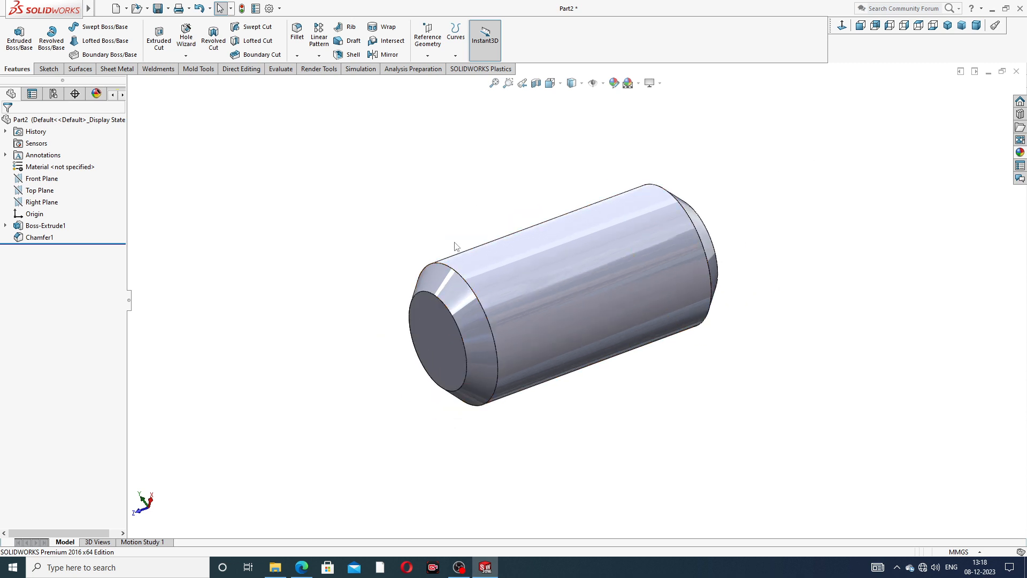
pyautogui.moveTo(748, 168)
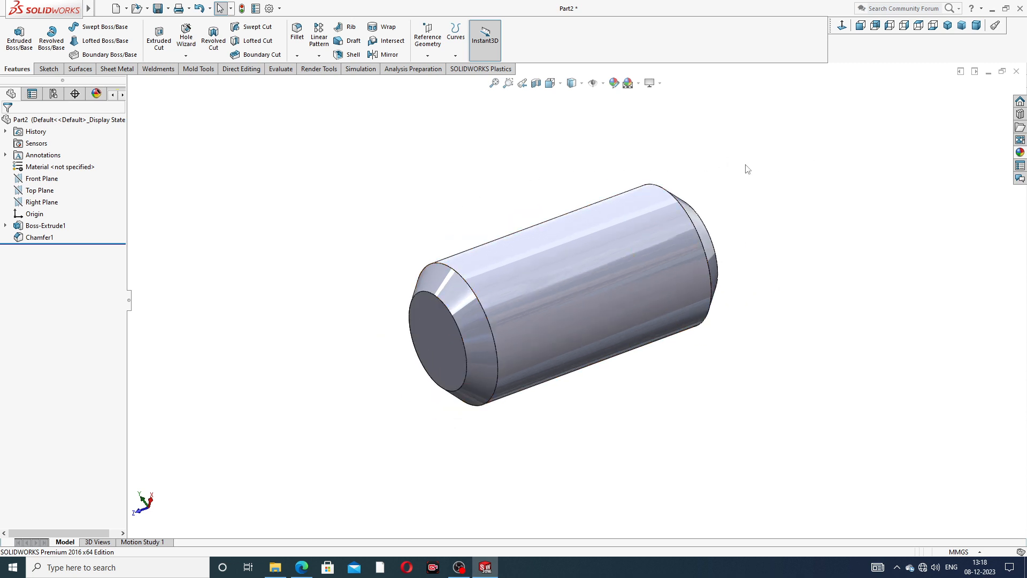
pyautogui.click(1020, 154)
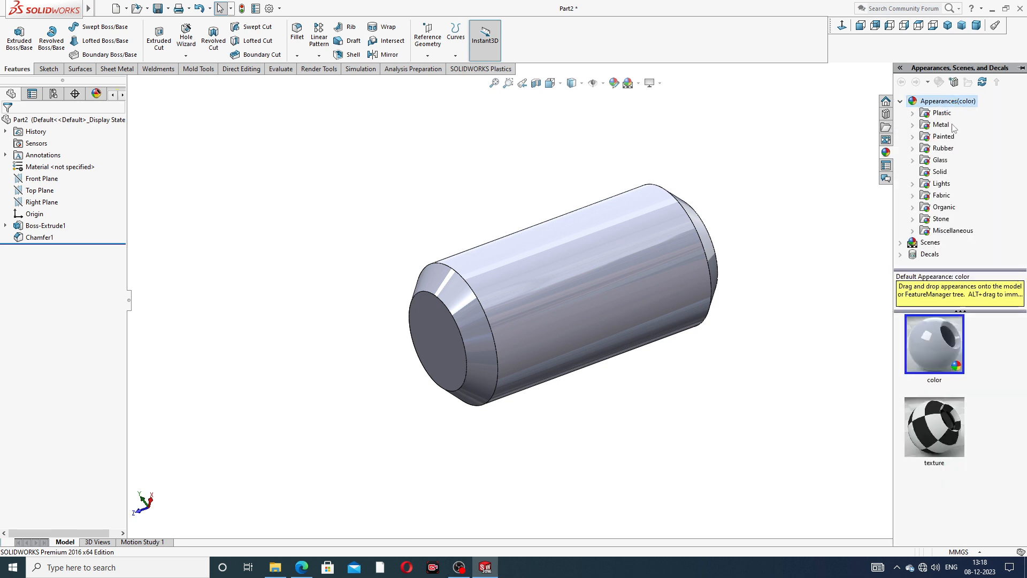
# - Drag the Metal > Chrome chromium plate appearance onto the pin and inspect it
pyautogui.click(912, 124)
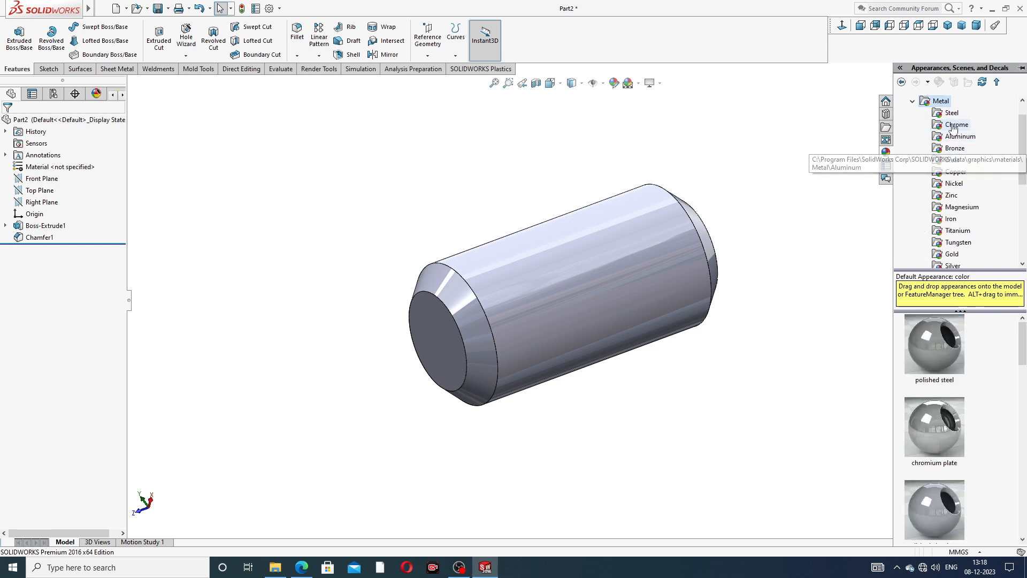
pyautogui.click(956, 124)
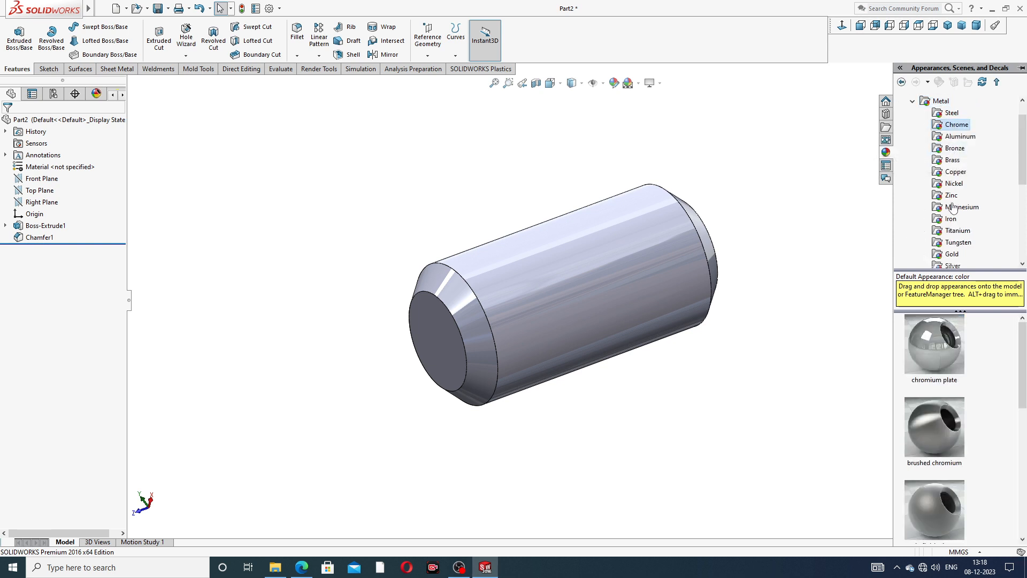
pyautogui.click(934, 343)
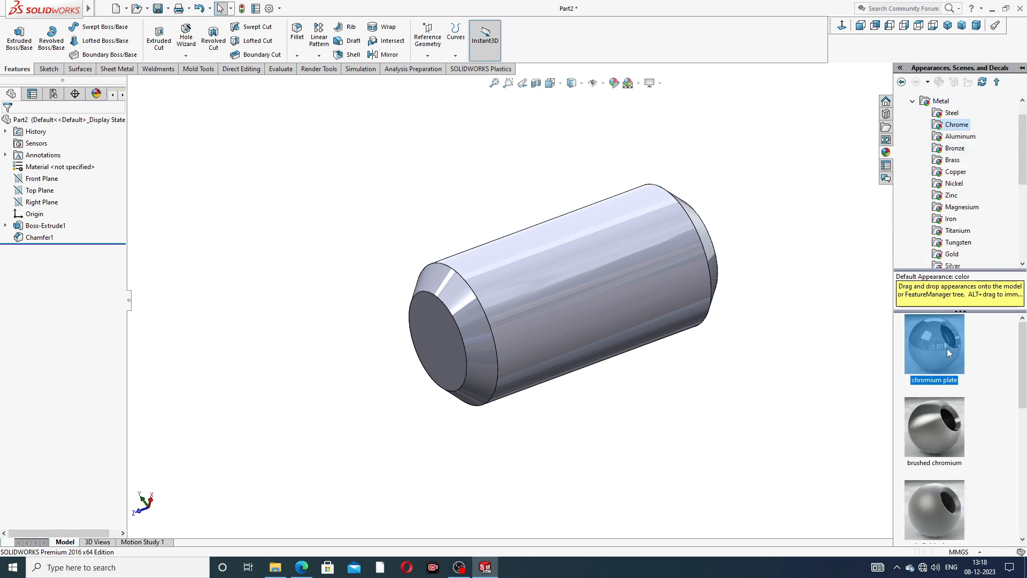
pyautogui.moveTo(933, 344); pyautogui.dragTo(651, 331)
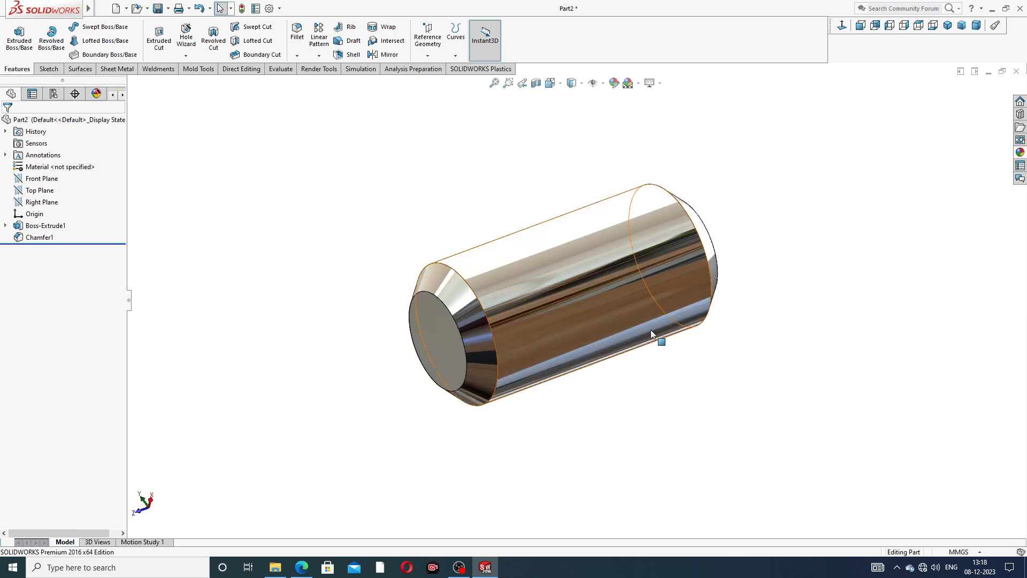
pyautogui.moveTo(651, 333); pyautogui.dragTo(719, 206)
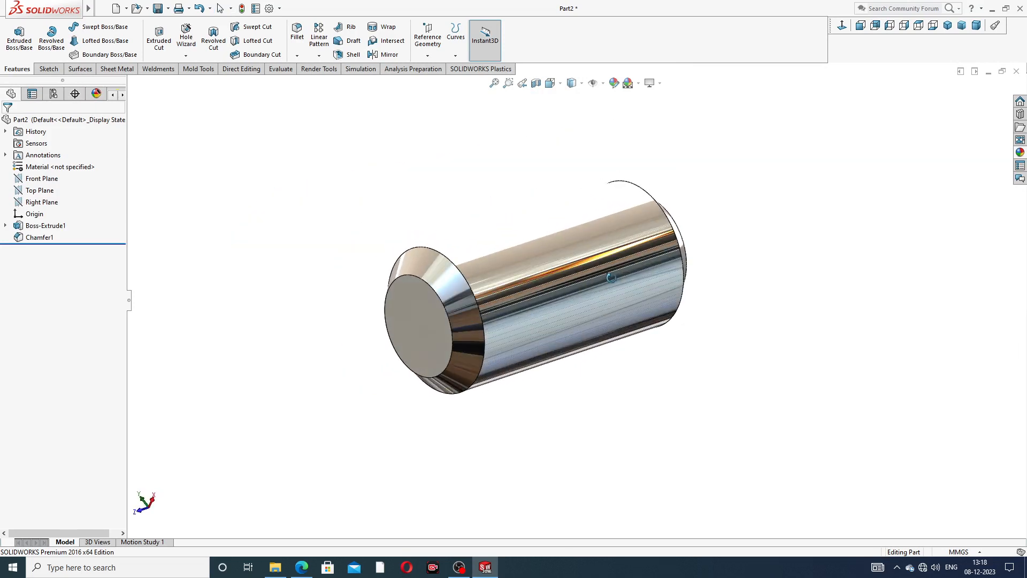
# - Set the chrome-plated pin's view orientation to Isometric
pyautogui.click(948, 26)
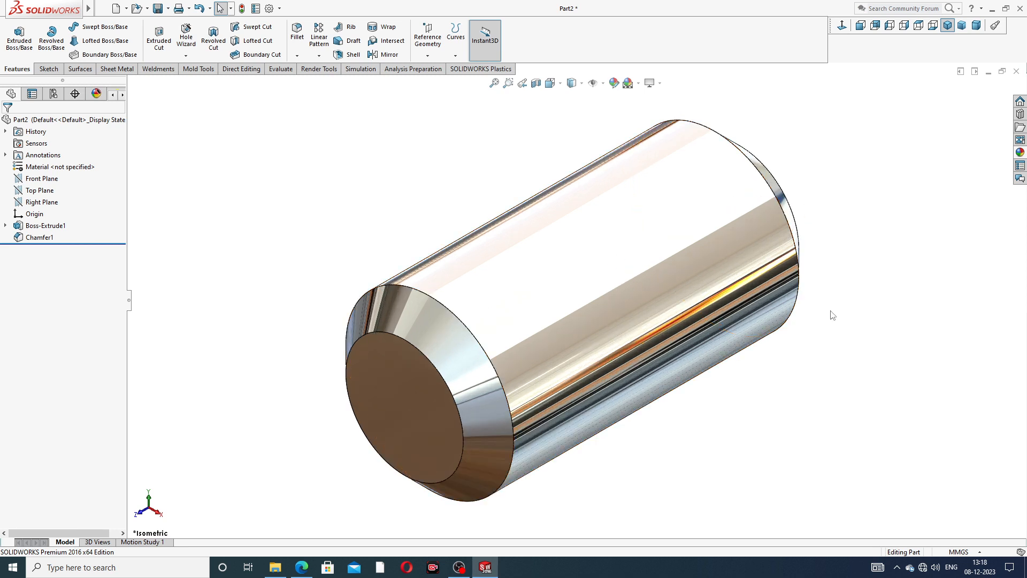
pyautogui.moveTo(693, 573)
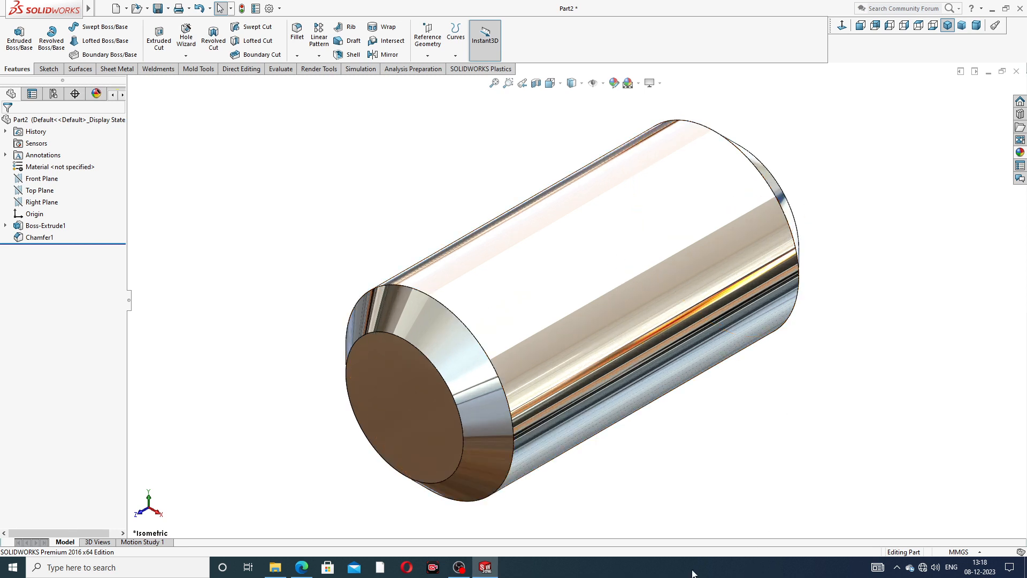